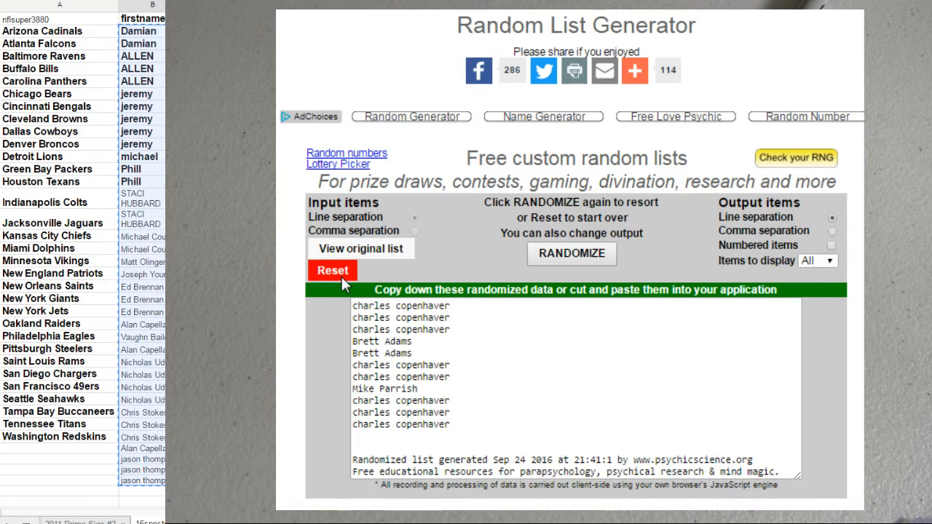
# Reset to the original names, randomize them again, and select the whole shuffled output.
pyautogui.click(332, 269)
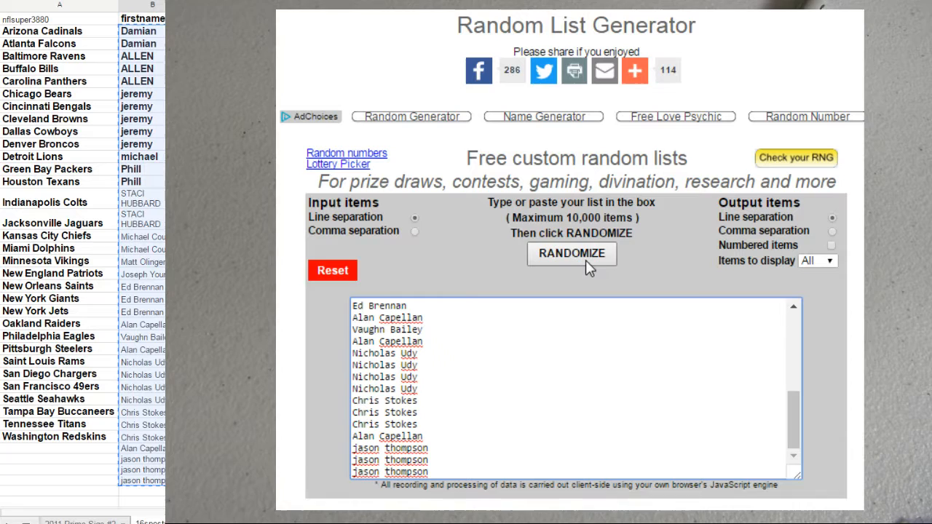
pyautogui.click(571, 254)
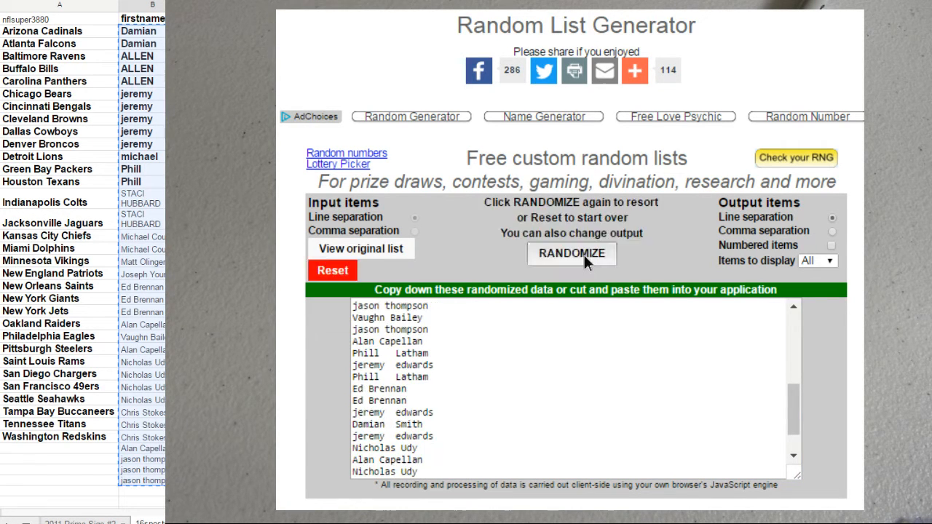
pyautogui.click(571, 254)
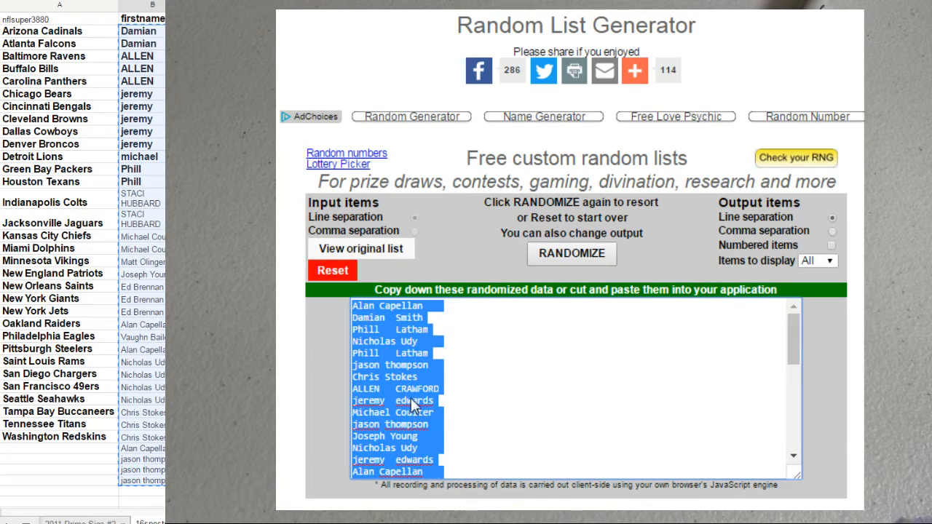
pyautogui.moveTo(138, 37)
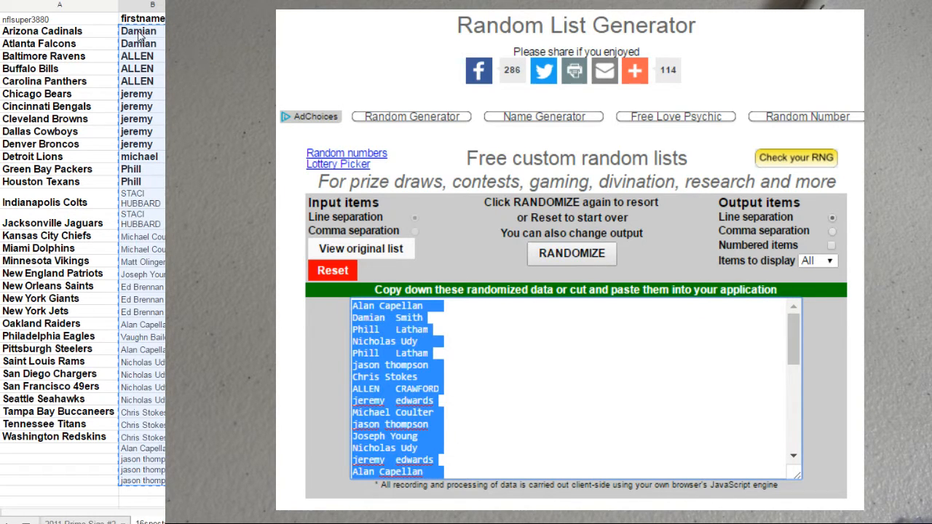